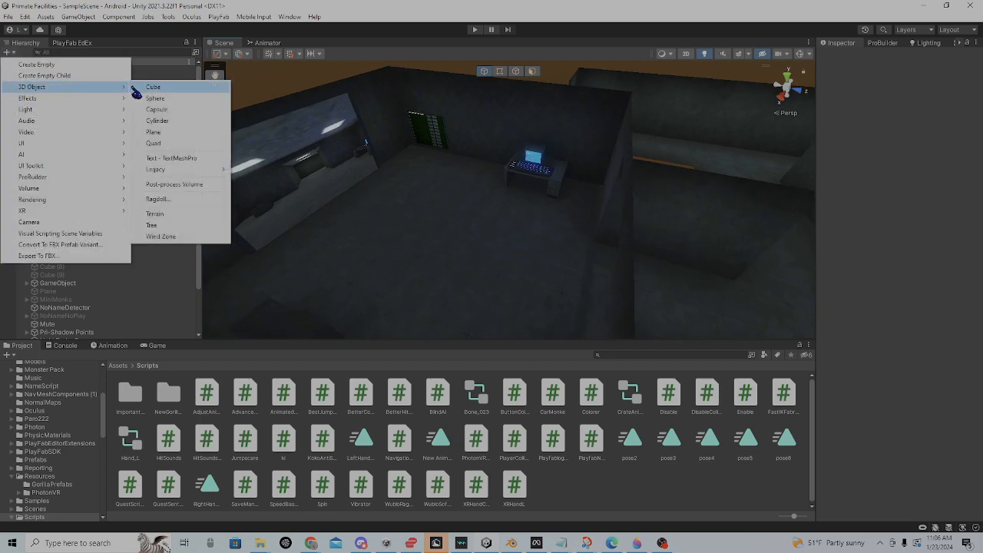
# - Add a cube to the scene and scale it flat into a thin button panel
pyautogui.click(154, 86)
pyautogui.write('Door')
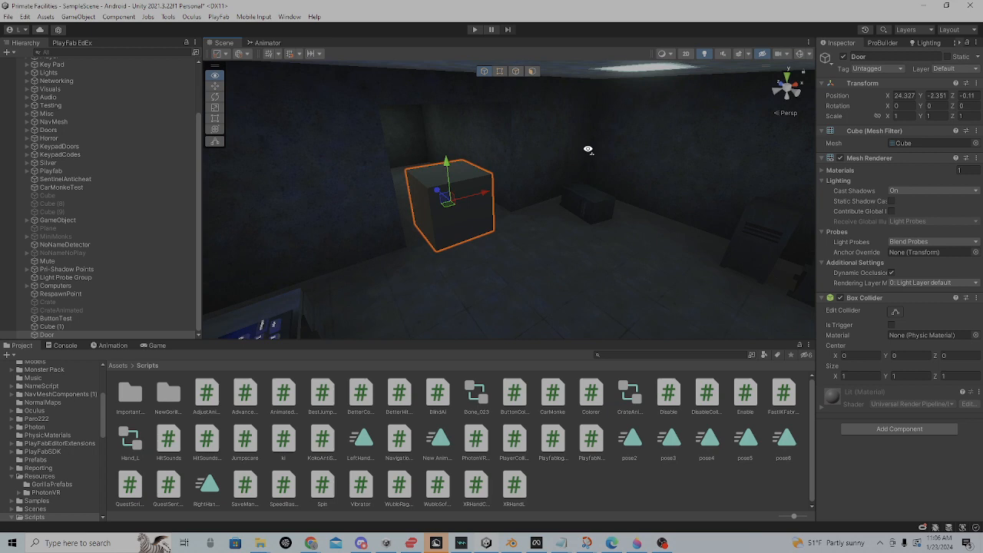
pyautogui.moveTo(449, 196); pyautogui.dragTo(553, 177)
pyautogui.write('ani')
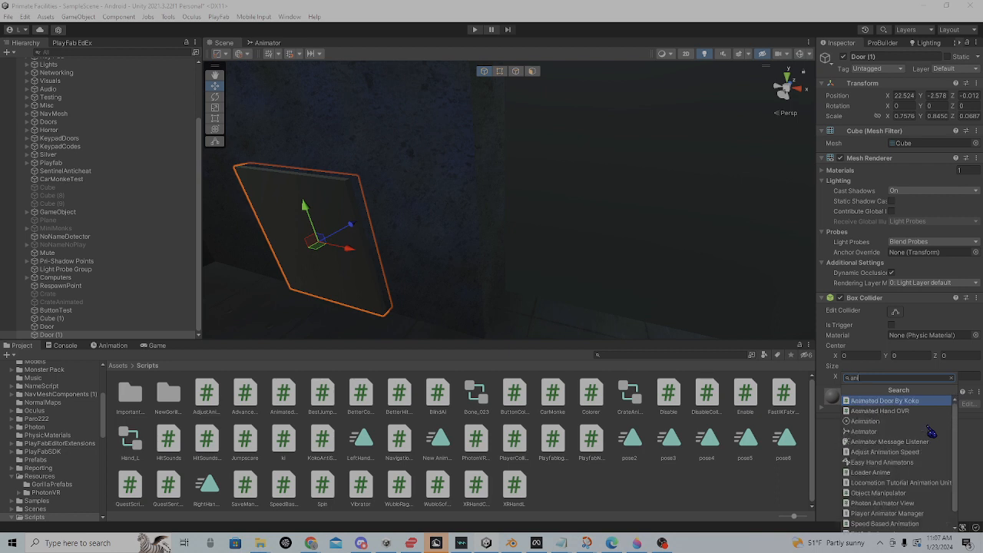
# - Attach the Animated Door By Koko script to the button and rename the large cube AnimatedDoor
pyautogui.click(894, 399)
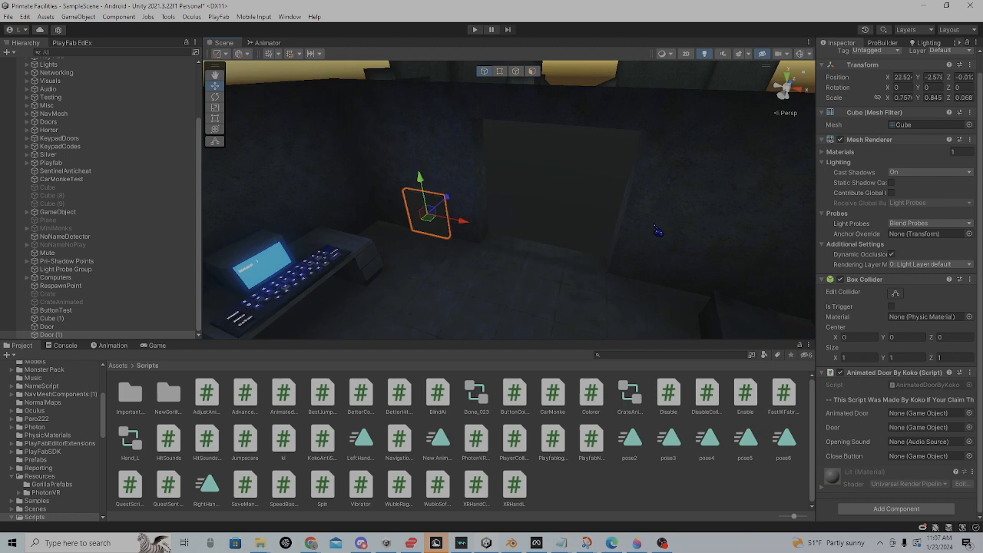
pyautogui.click(52, 335)
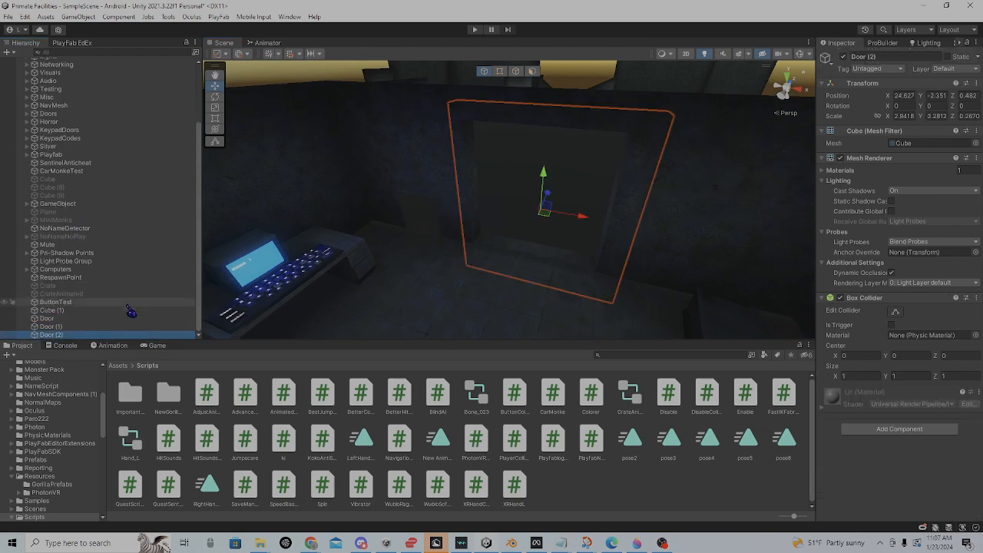
pyautogui.click(898, 57)
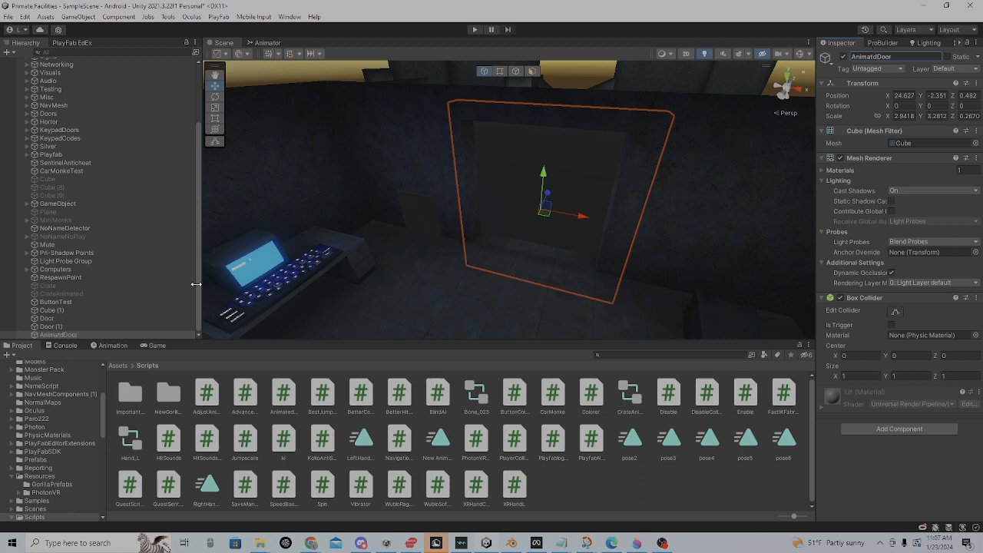
# - Create and save AnimatedDoor.anim on the door, recording a Position keyframe with the door raised
pyautogui.click(506, 453)
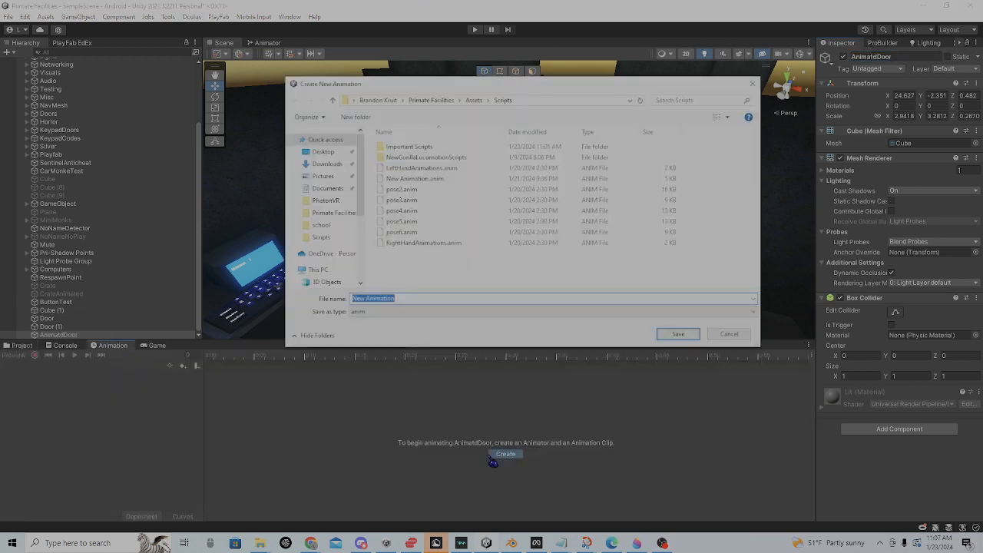
pyautogui.click(676, 333)
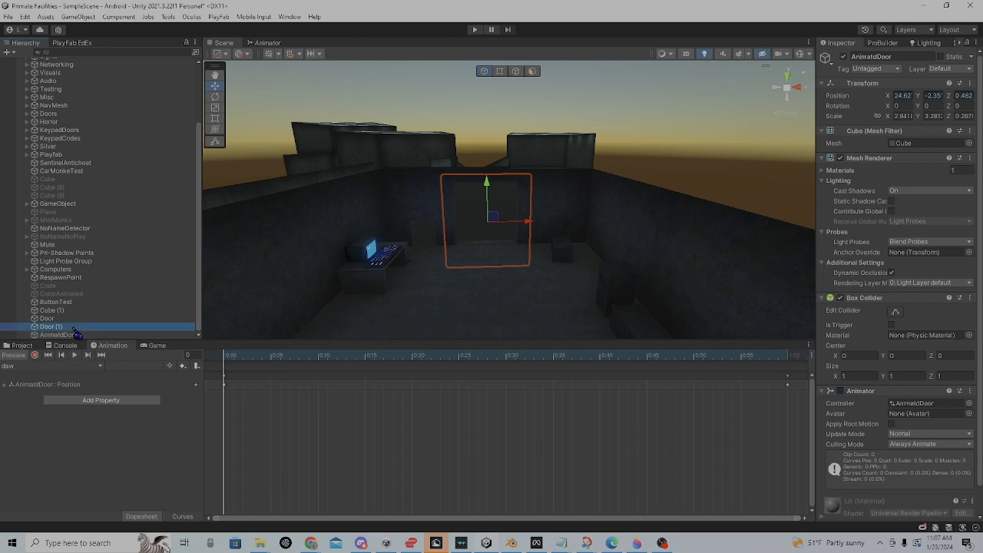
pyautogui.click(46, 318)
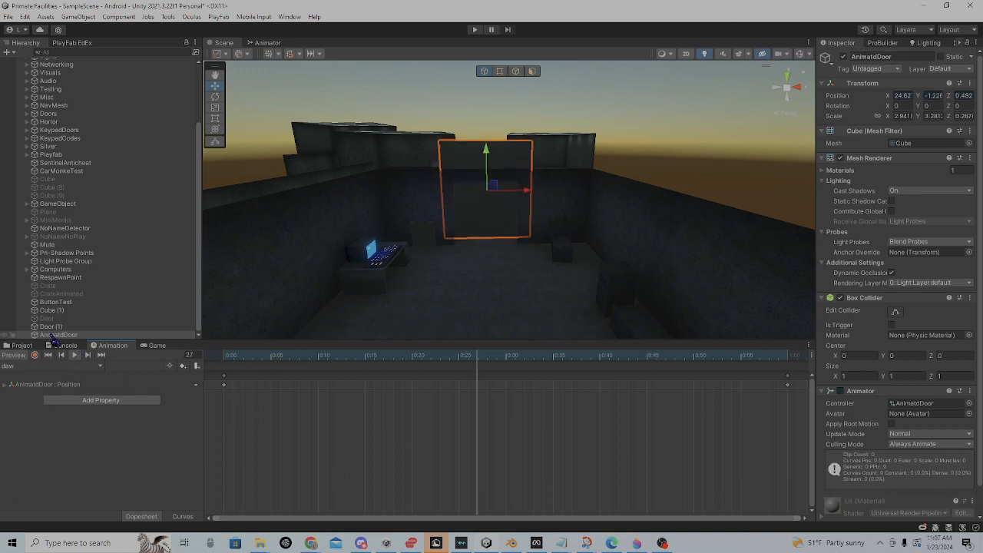
# - Select the AnimatedDoor clip asset and uncheck Loop Time so it plays once
pyautogui.click(21, 344)
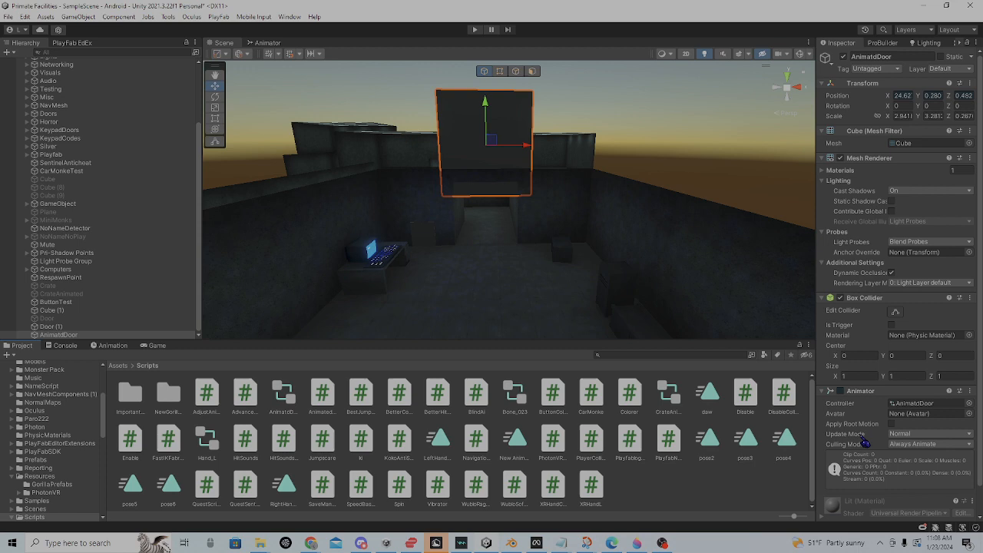
pyautogui.click(707, 392)
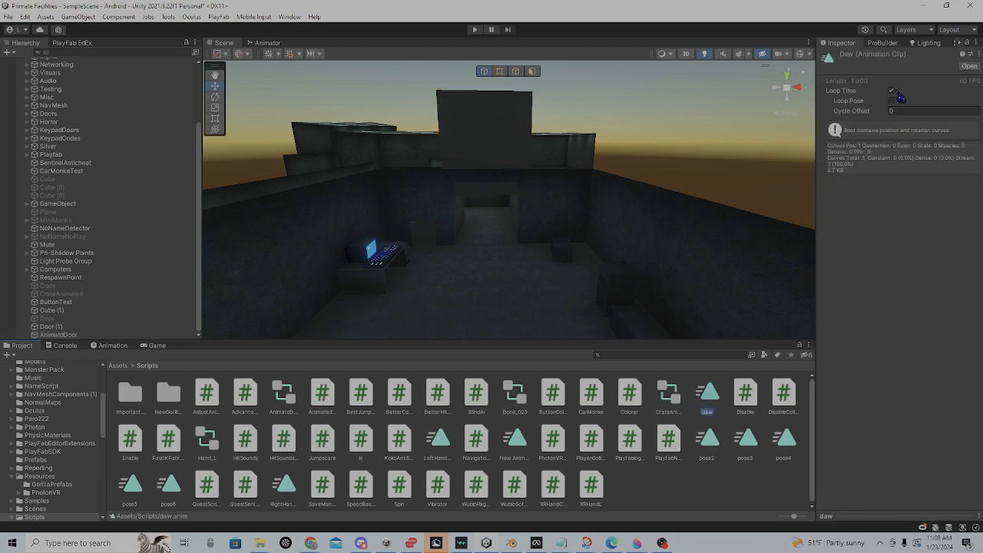
pyautogui.click(891, 89)
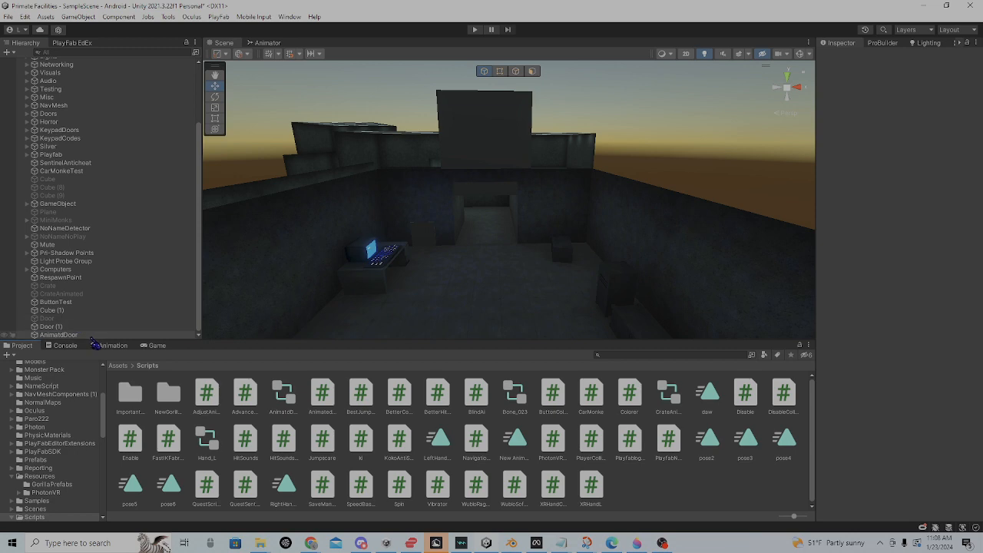
# - Reselect the AnimatedDoor and Door objects in the Hierarchy
pyautogui.click(58, 335)
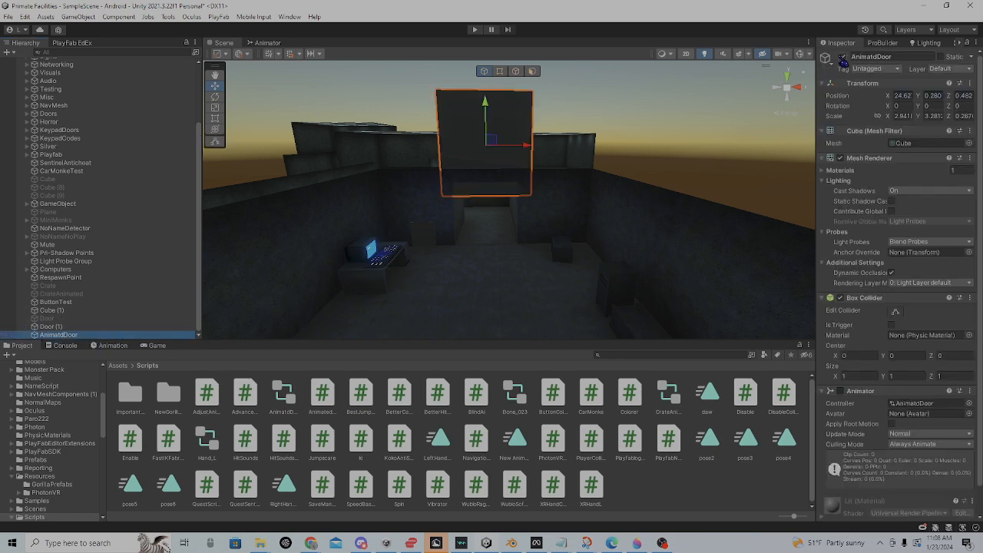
pyautogui.click(49, 318)
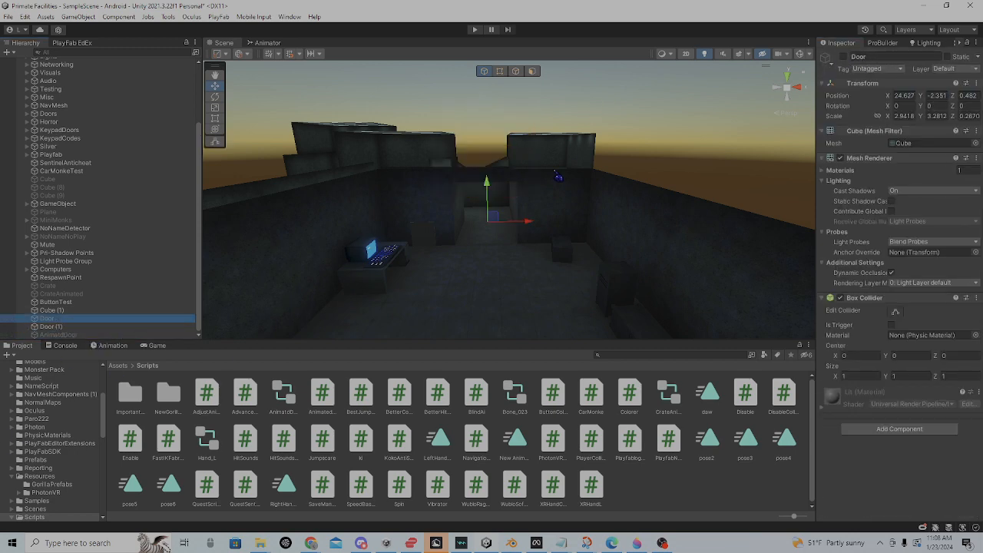
pyautogui.click(488, 219)
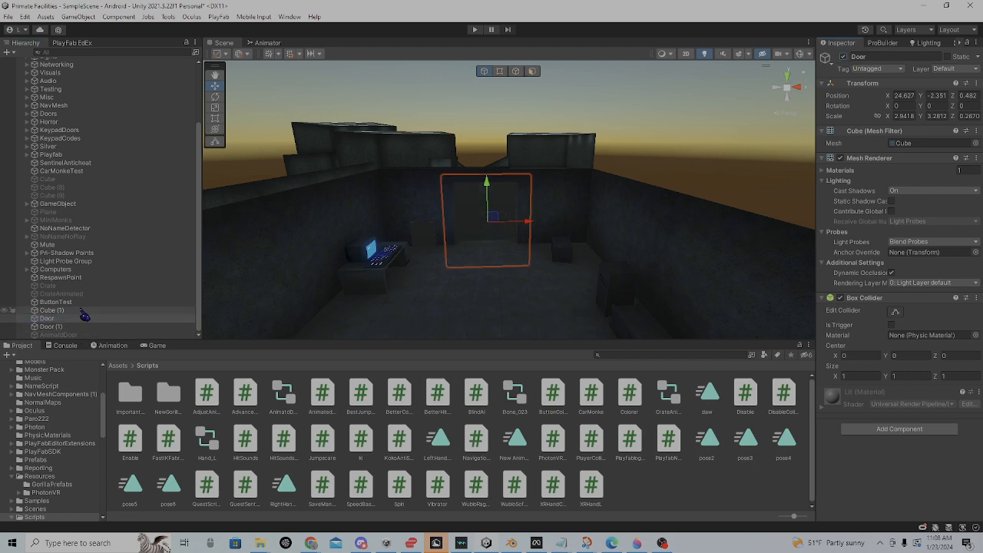
# - Assign AnimatedDoor and Door to the button script's animated door and door slots
pyautogui.click(48, 318)
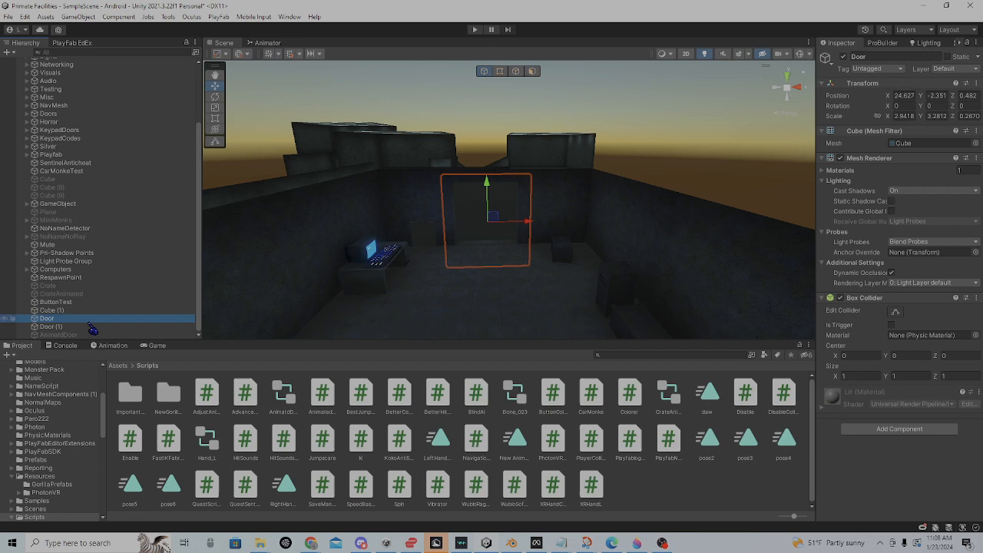
pyautogui.click(49, 325)
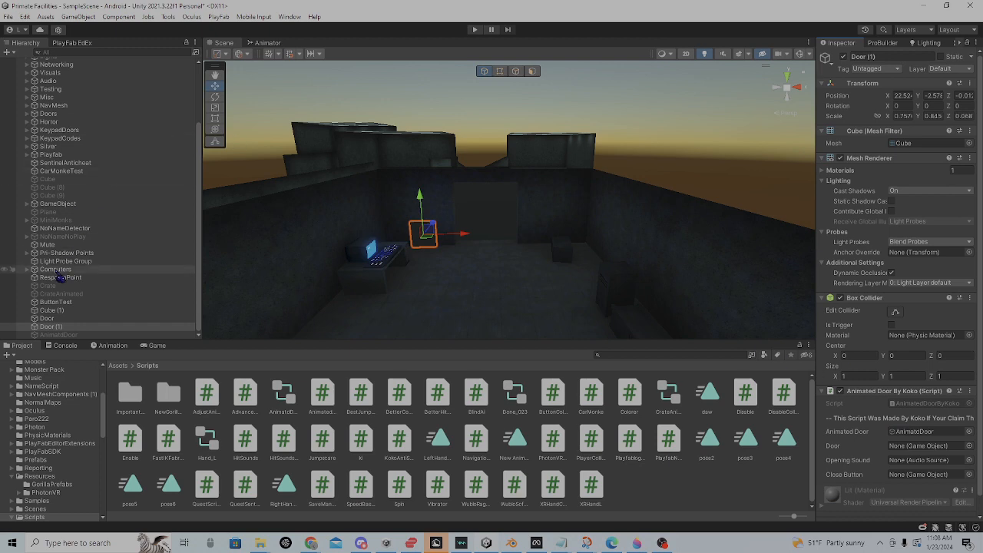
pyautogui.click(925, 446)
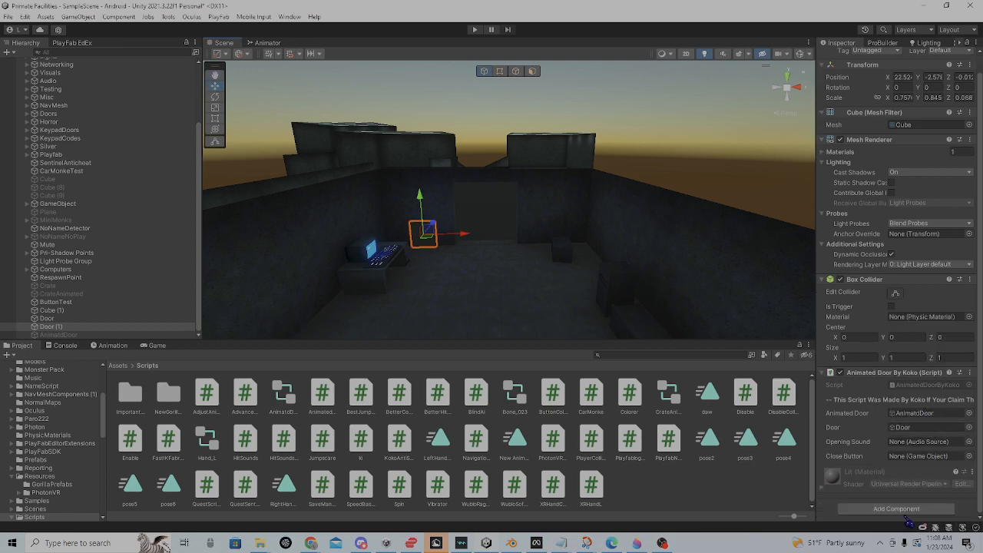
pyautogui.click(896, 509)
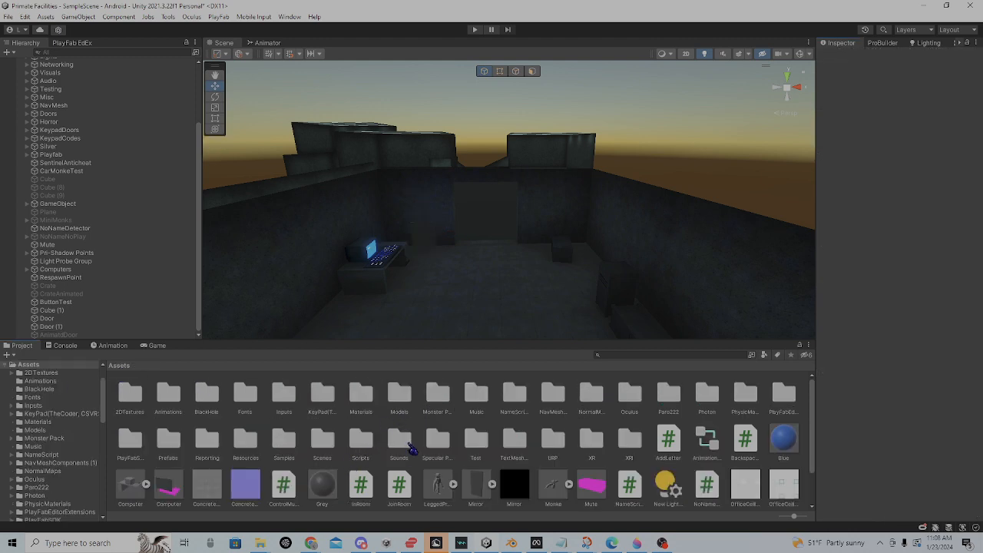
# - Browse the Sounds folder and bring up the Audio Source component's options
pyautogui.click(51, 326)
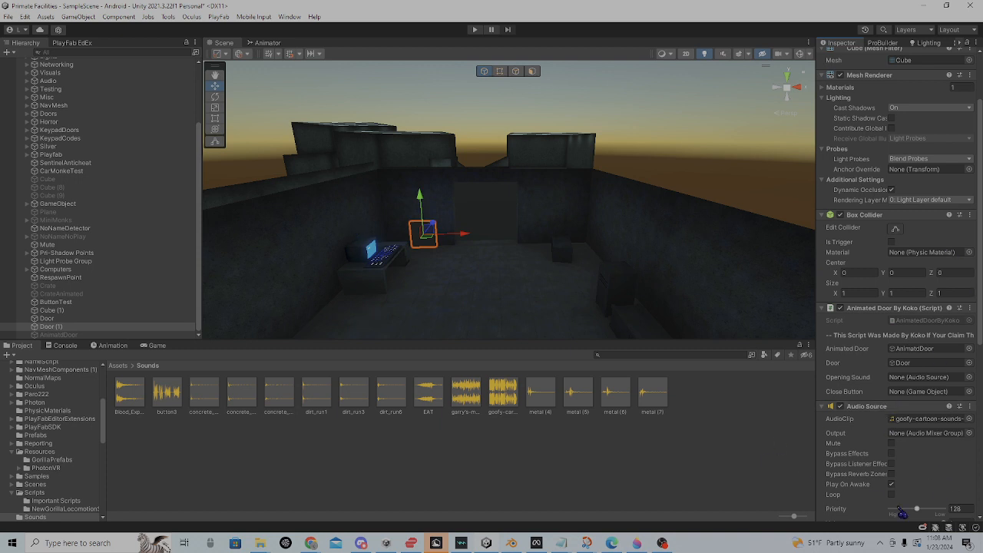
pyautogui.scroll(-3)
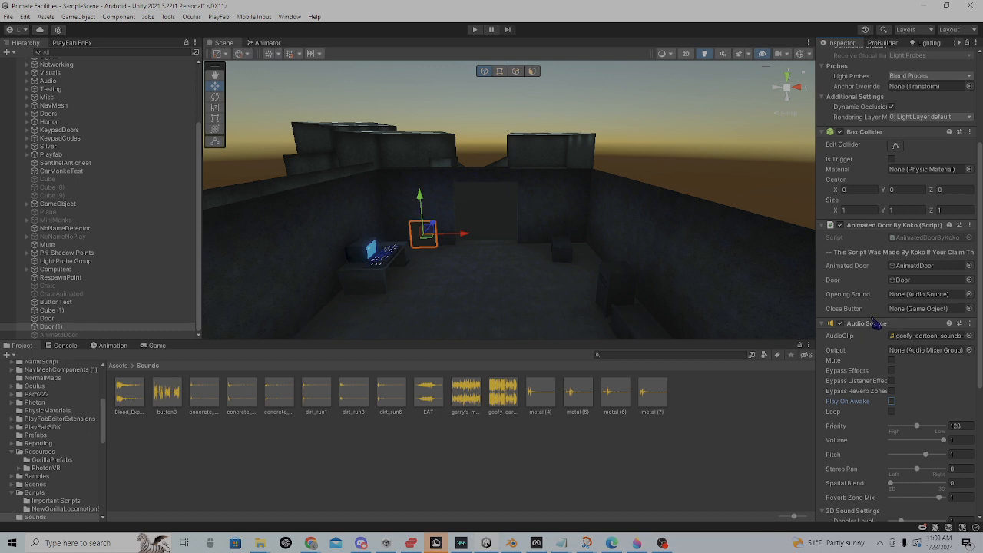
pyautogui.click(971, 323)
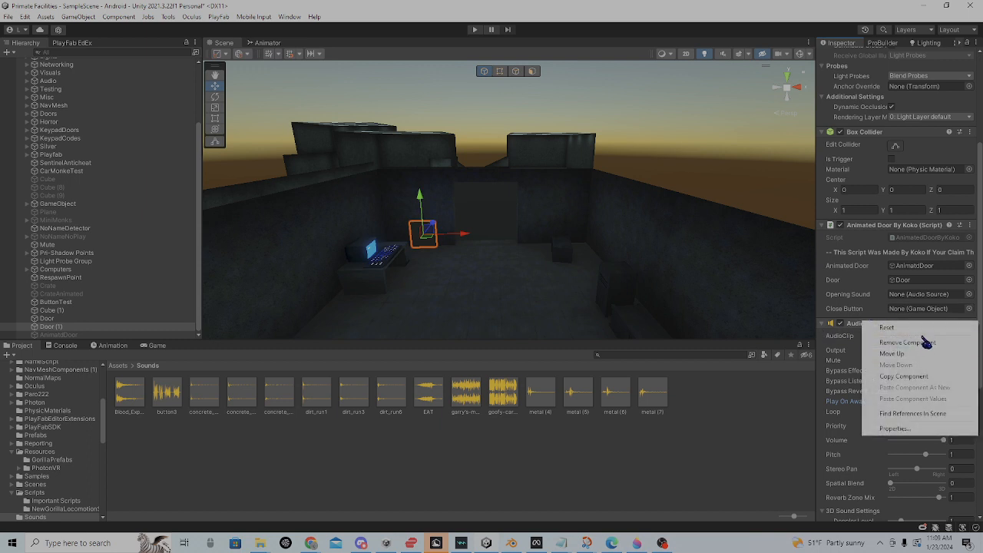
# - Move the Audio Source off the button and give it the gravity container door sound clip
pyautogui.click(907, 341)
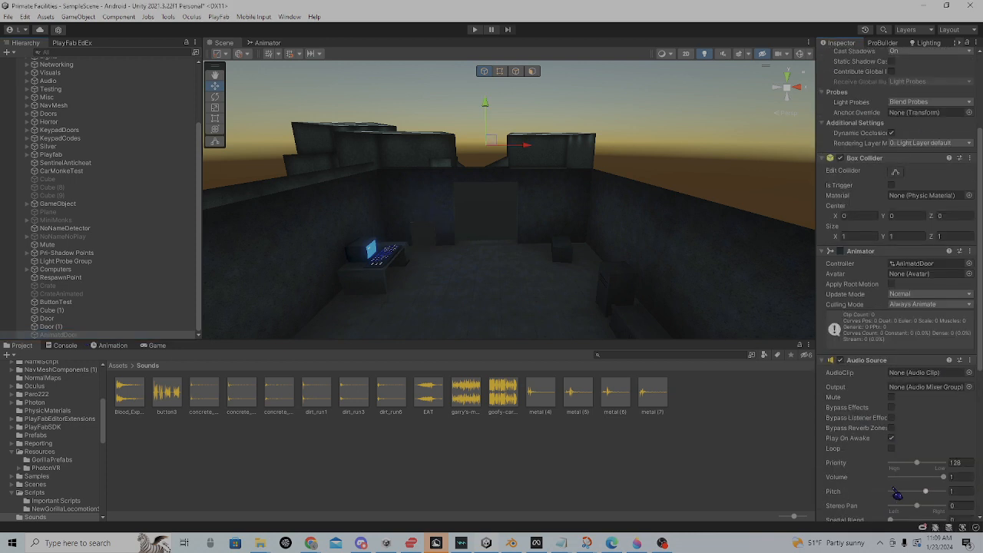
pyautogui.scroll(-3)
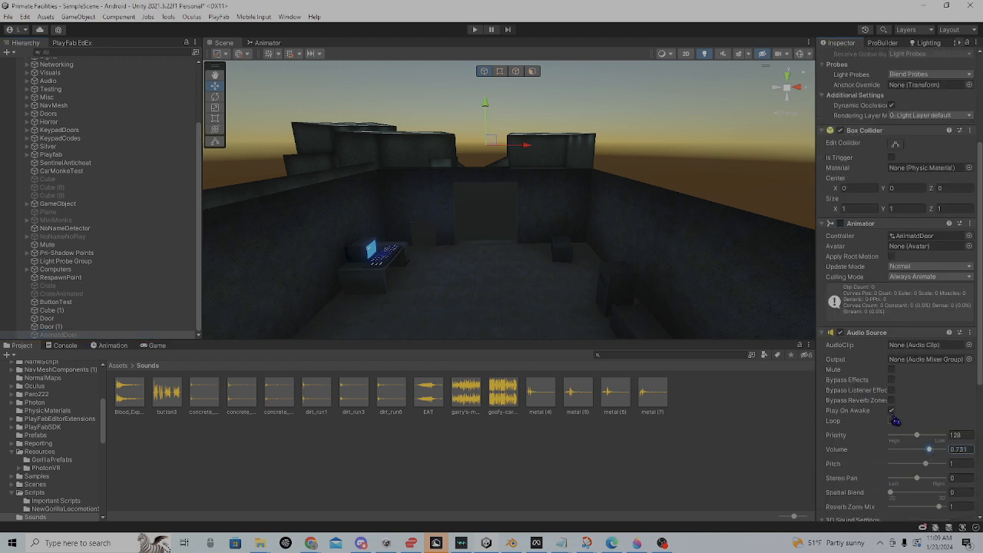
pyautogui.click(891, 410)
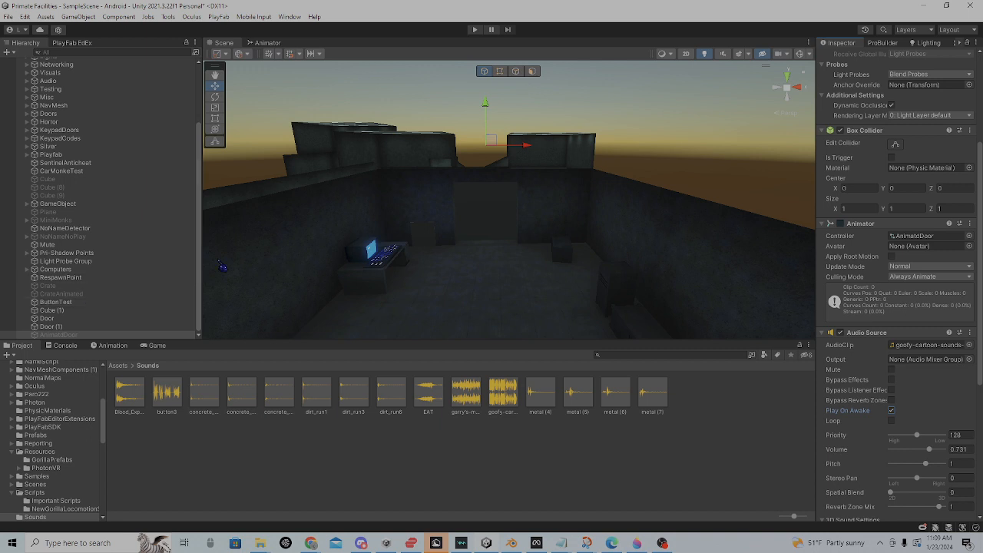
pyautogui.moveTo(84, 338)
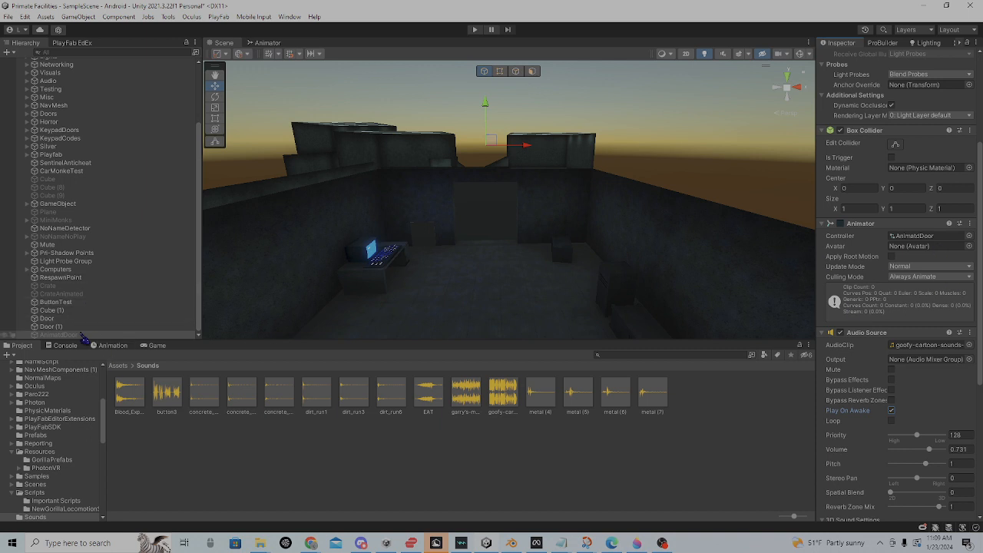
# - Set the door's audio source as the button script's Opening Sound
pyautogui.click(51, 311)
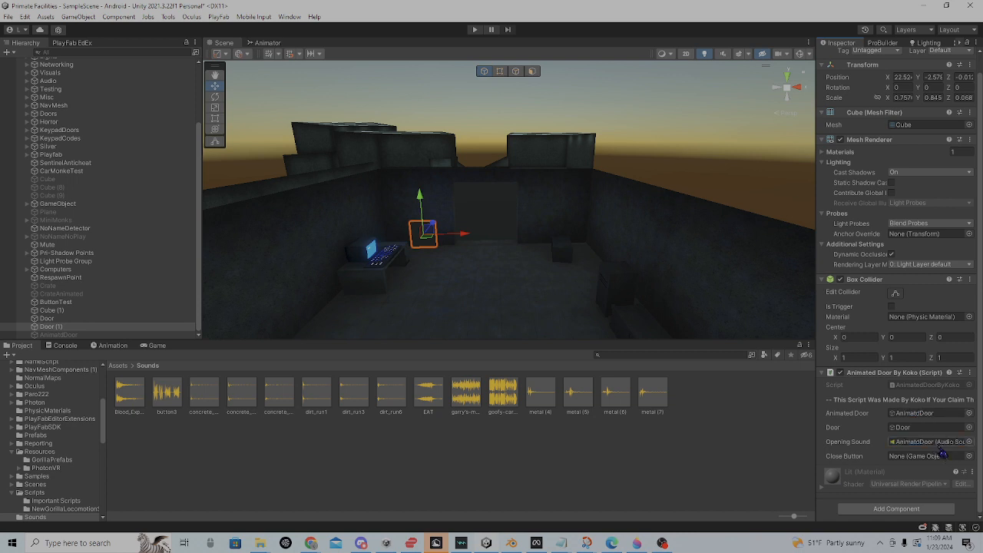
pyautogui.moveTo(953, 459)
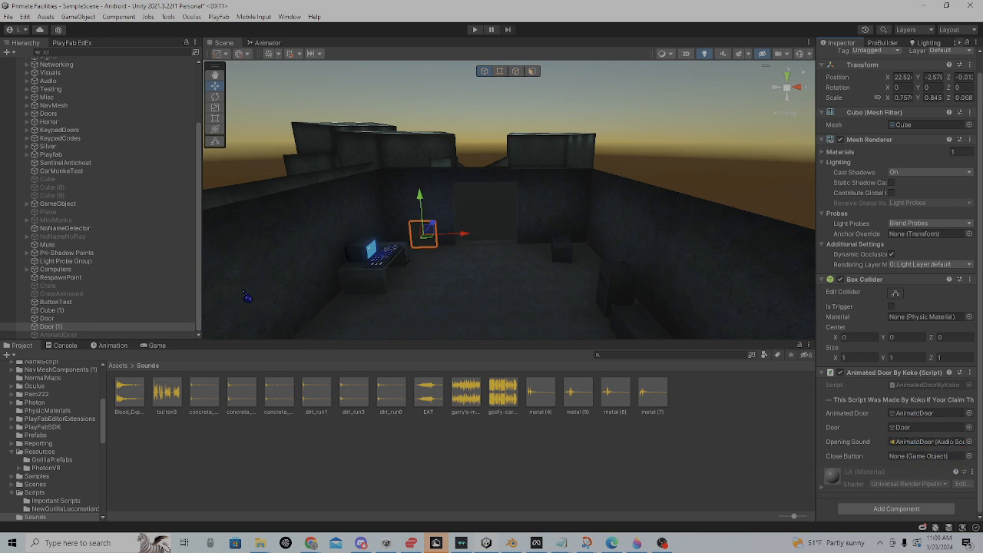
pyautogui.click(50, 326)
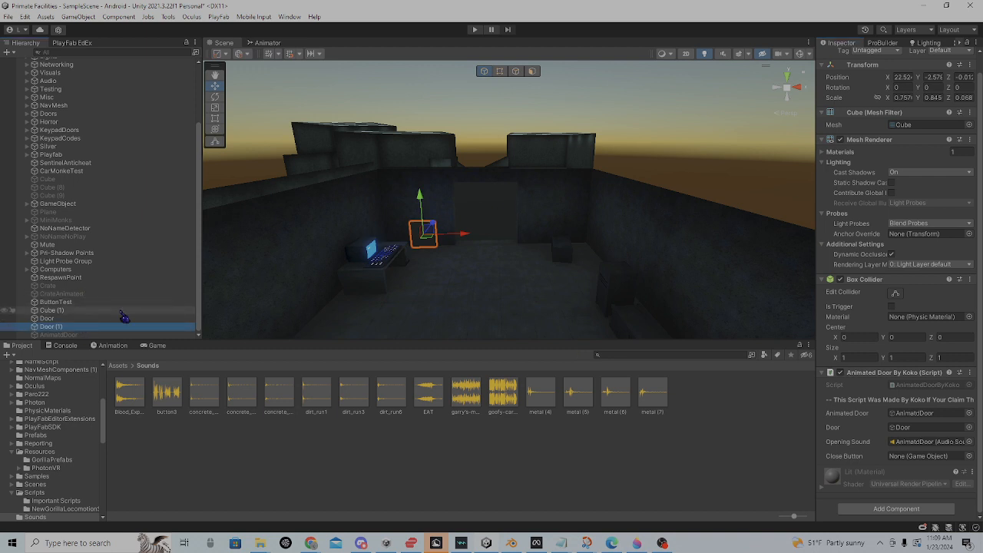
# - Select Door (1) and bring up the Animation editor ready for its opening clip
pyautogui.click(52, 335)
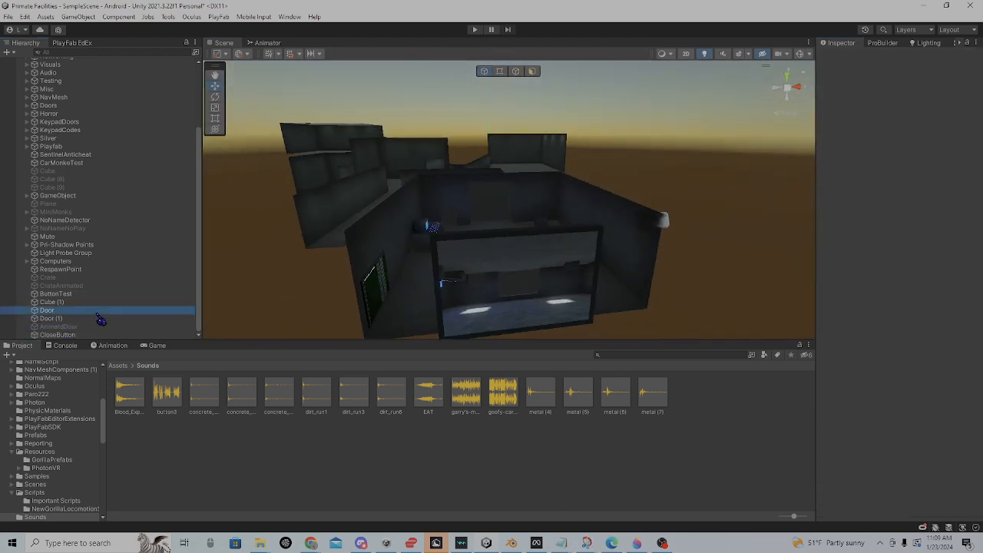
pyautogui.click(51, 318)
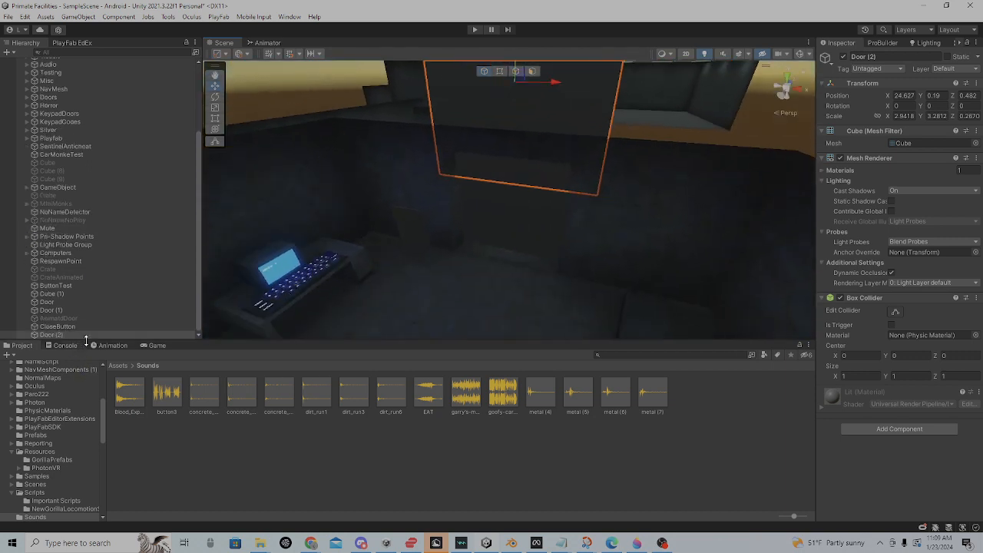
pyautogui.click(112, 345)
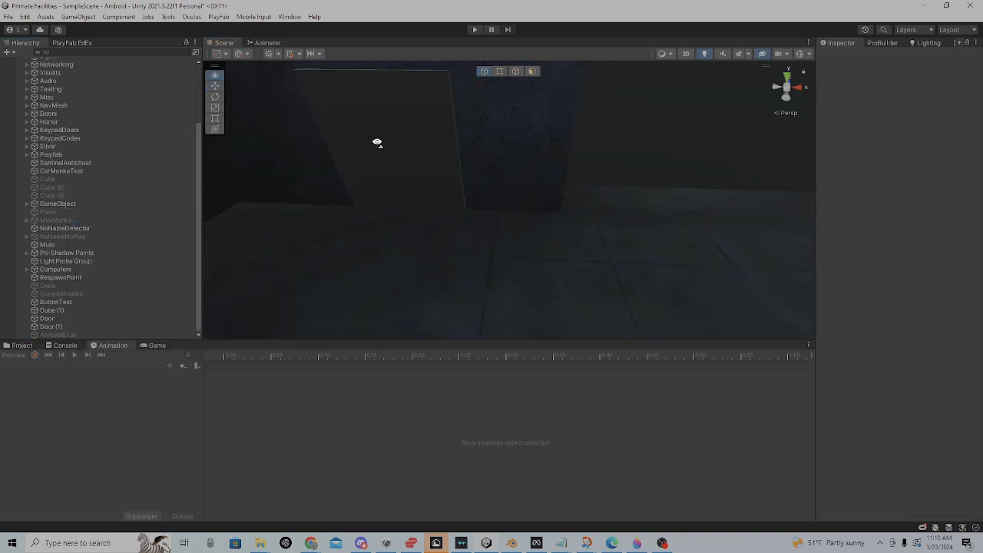
pyautogui.click(46, 325)
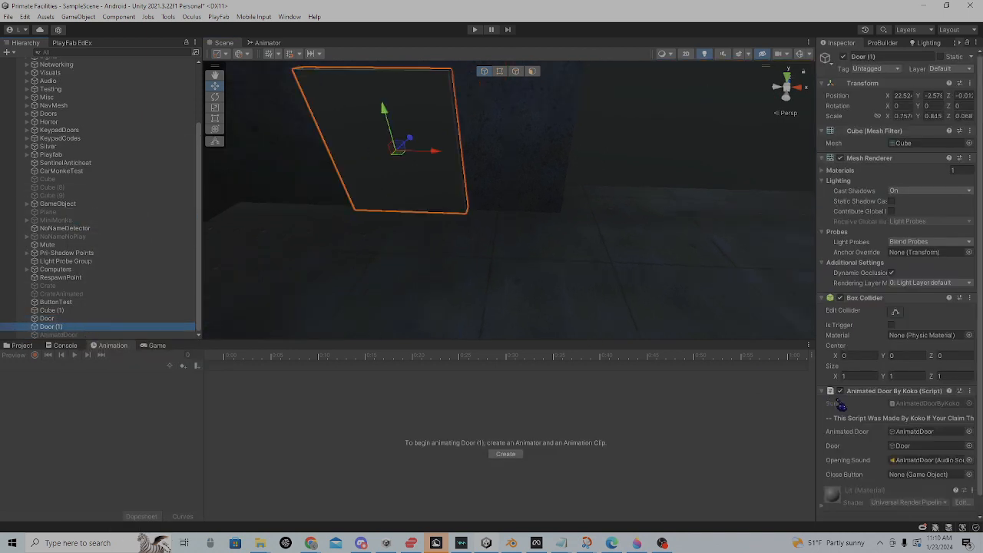
pyautogui.scroll(-3)
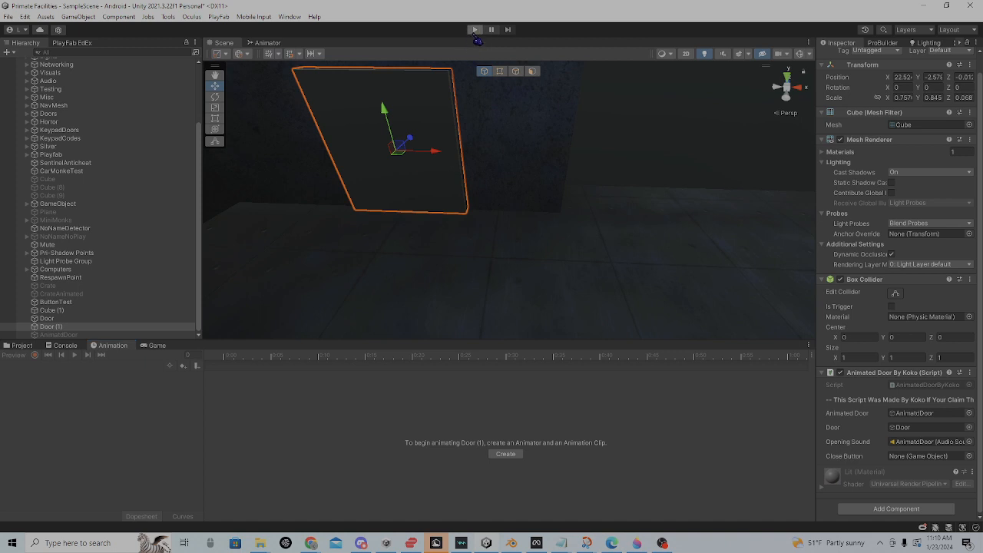
# - Start play mode to test the scene, waiting for the scripts to reload
pyautogui.click(474, 29)
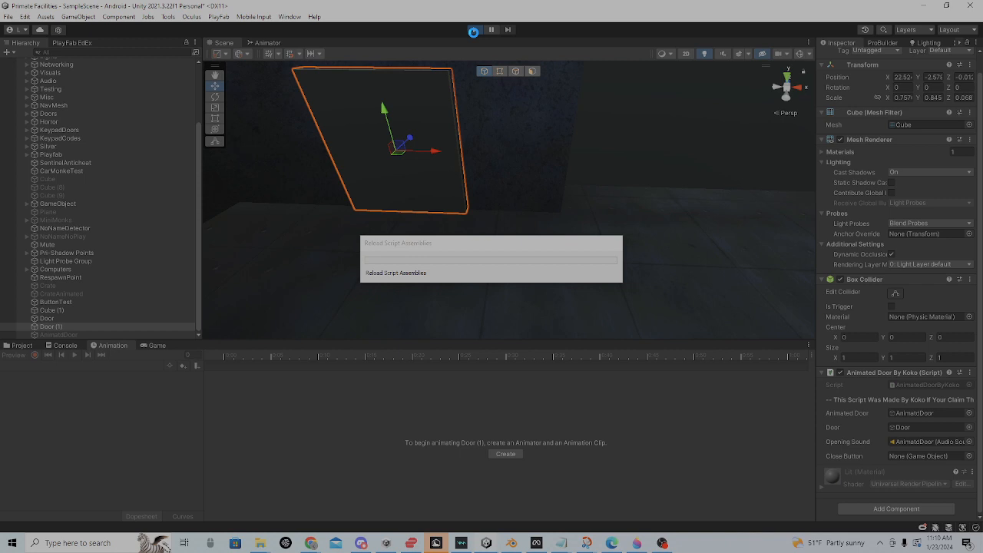
pyautogui.click(473, 29)
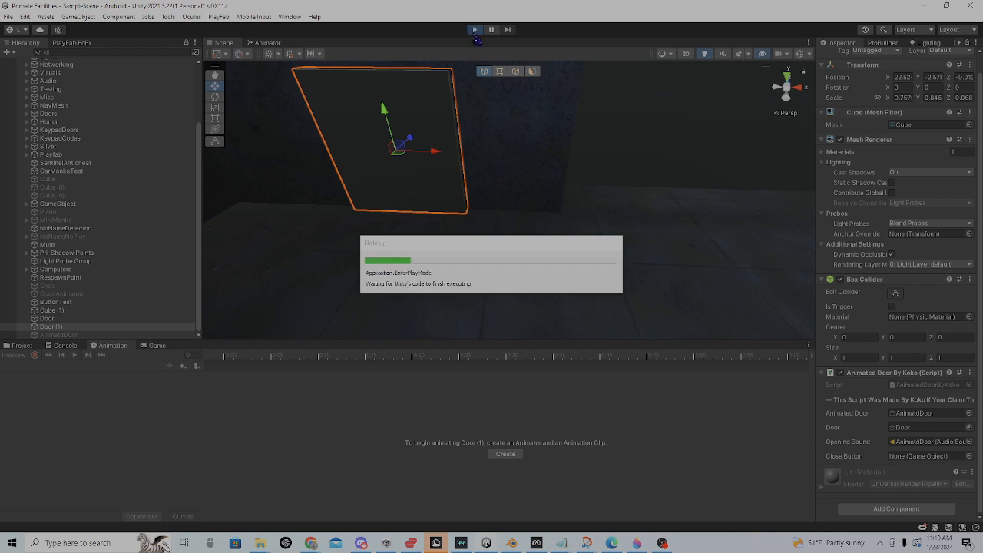
pyautogui.click(473, 29)
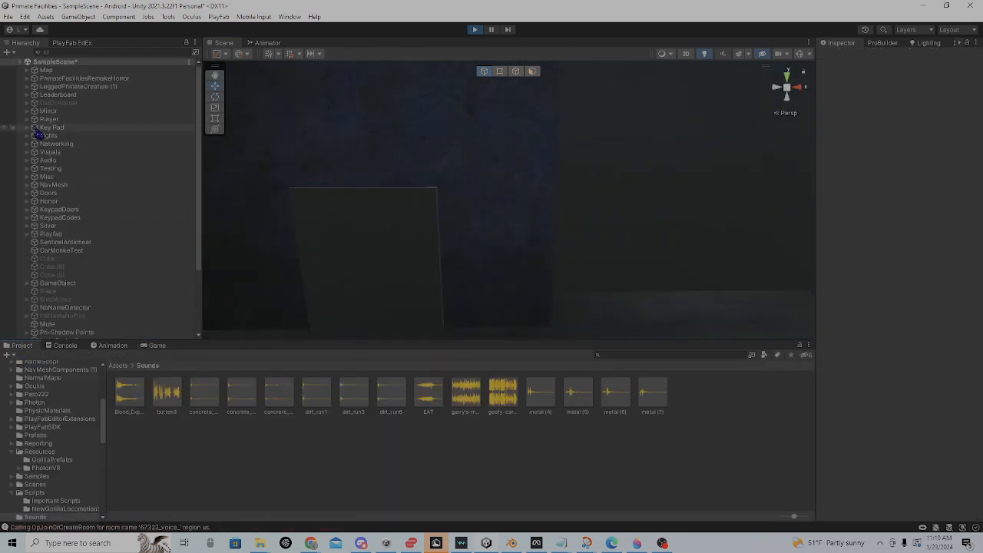
# - Select GorillaPlayer under the player rig and move it beside the keyboard console
pyautogui.click(62, 126)
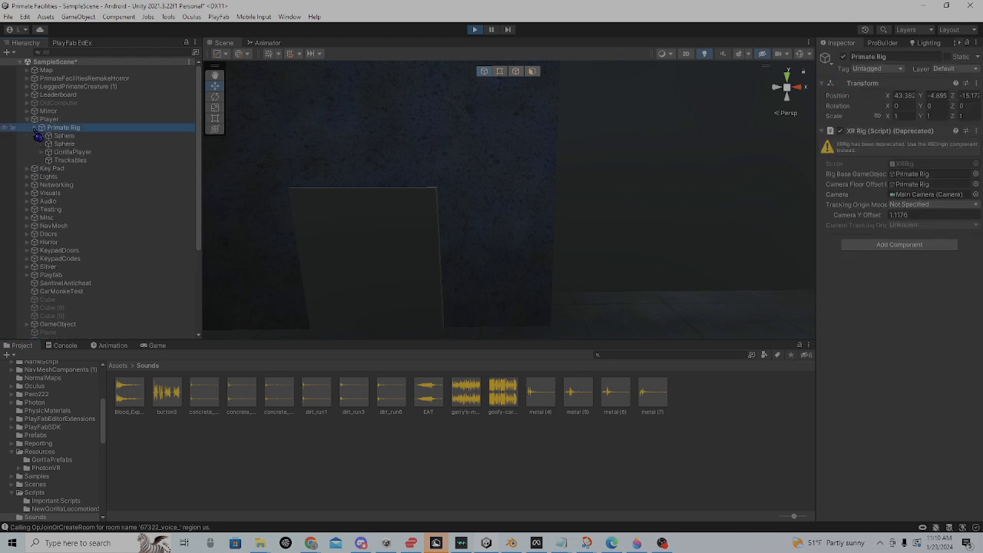
pyautogui.click(71, 152)
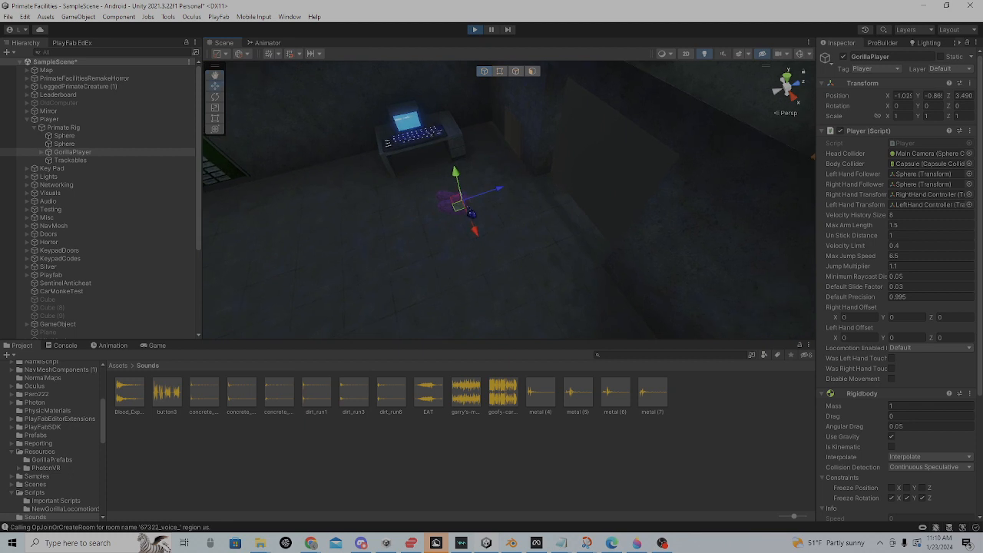
pyautogui.moveTo(458, 192); pyautogui.dragTo(522, 130)
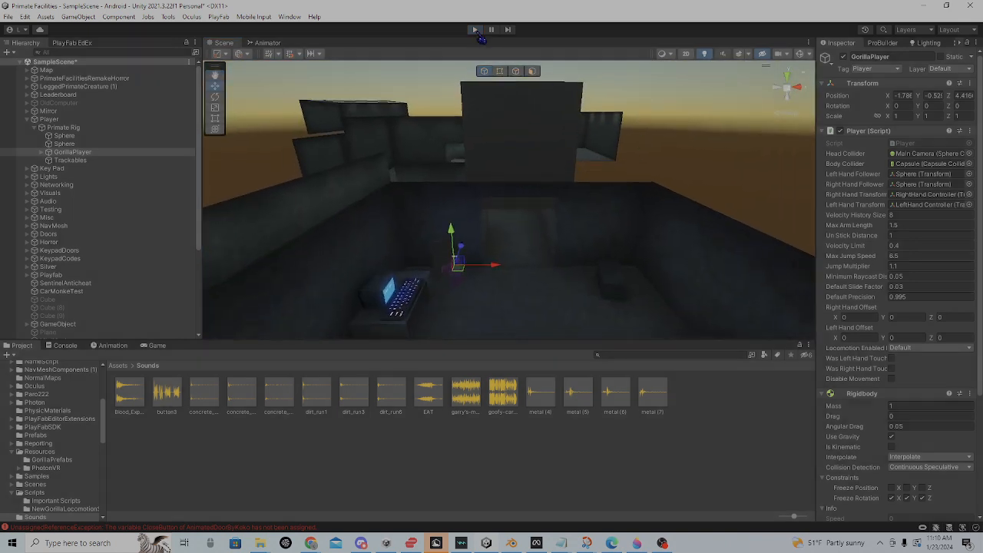
# - Return to the Project tab's Sounds assets after checking the Animation panel
pyautogui.click(114, 344)
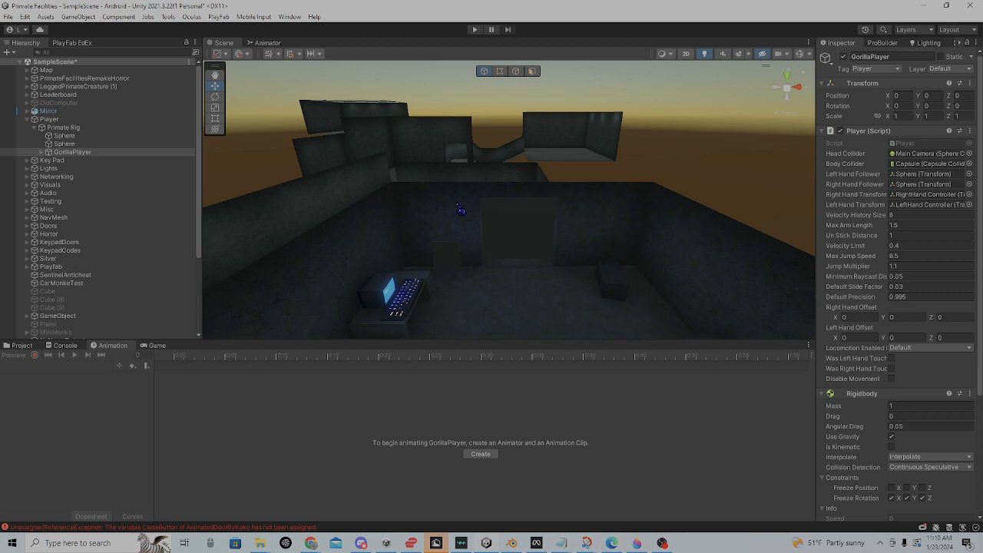
pyautogui.moveTo(21, 375)
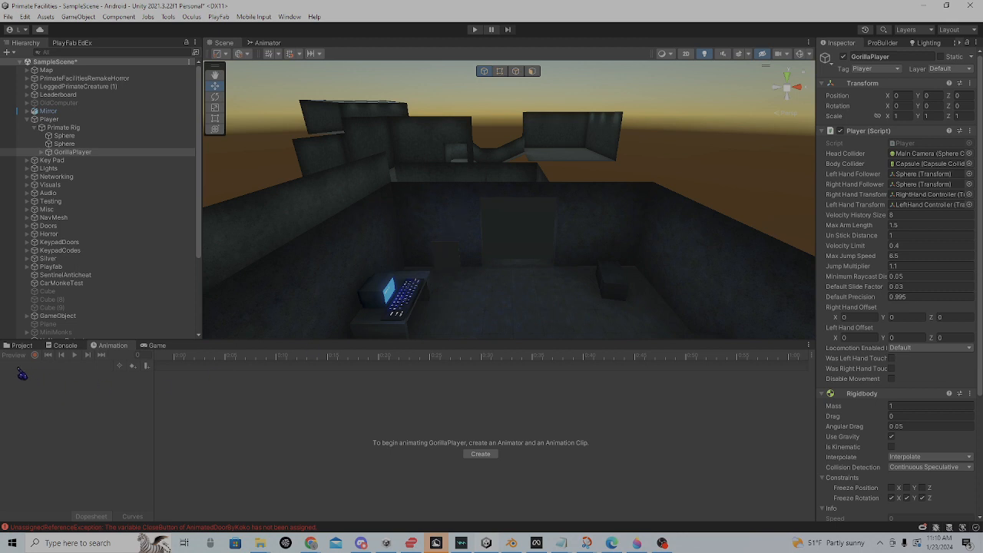
pyautogui.click(21, 344)
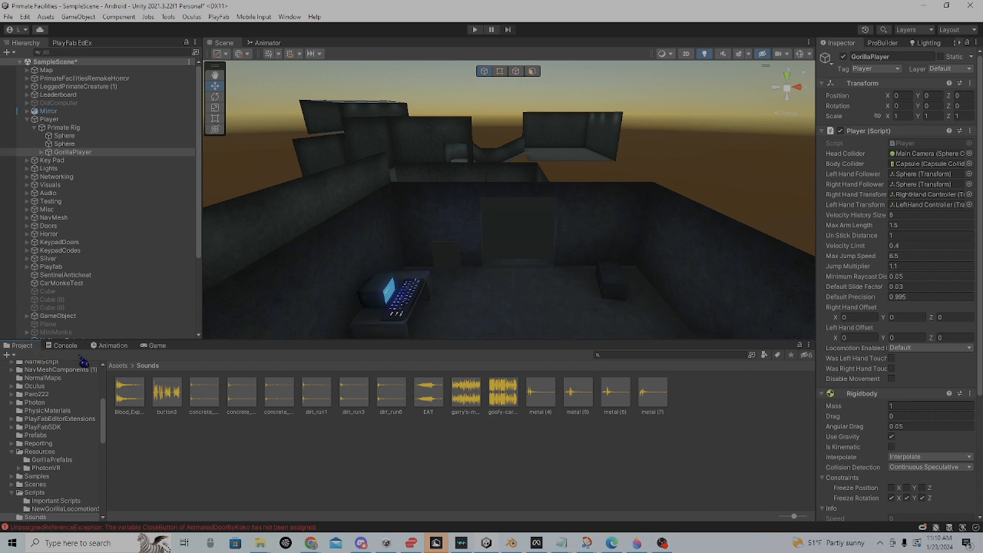
pyautogui.moveTo(636, 335)
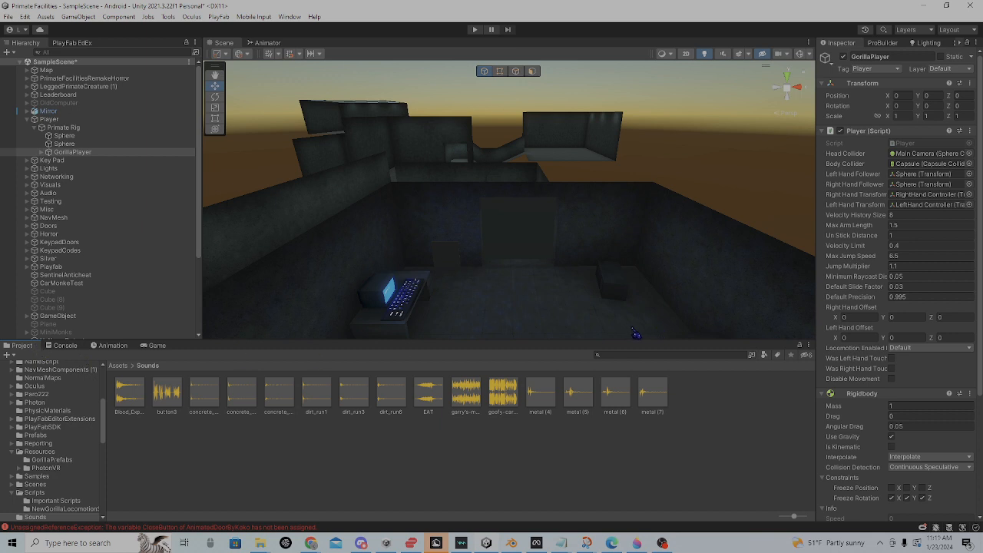
pyautogui.moveTo(582, 282)
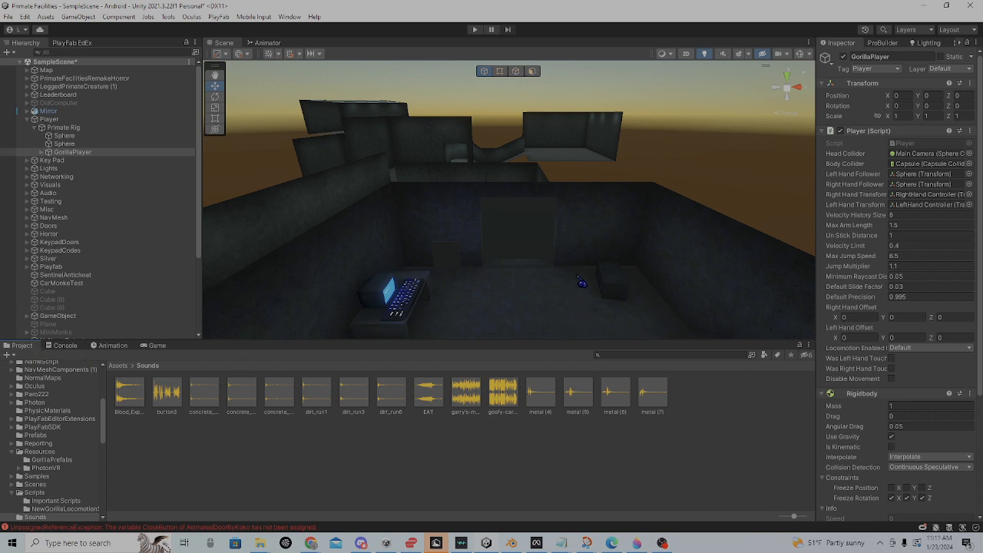